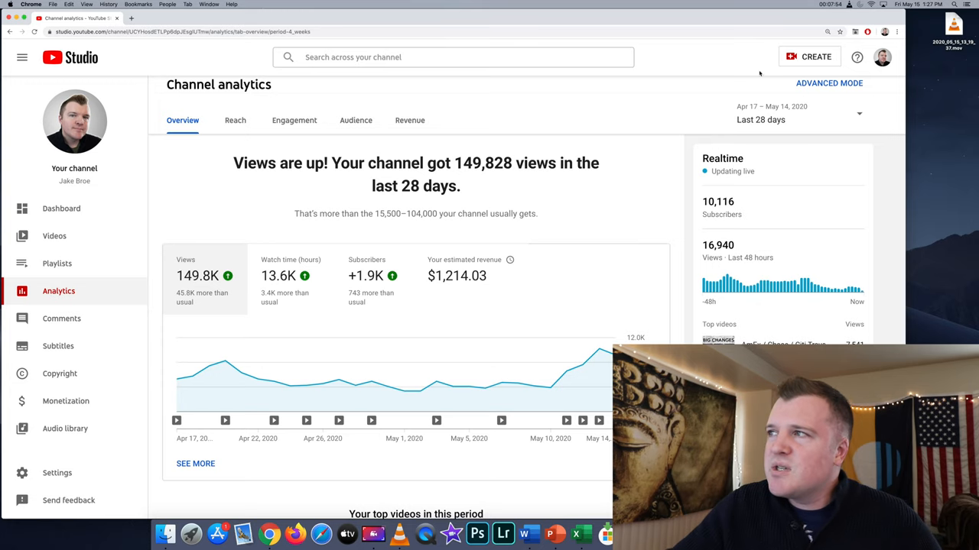
Step: Expand the date range selector on the Channel analytics Overview (currently Last 28 days)
left_click(798, 113)
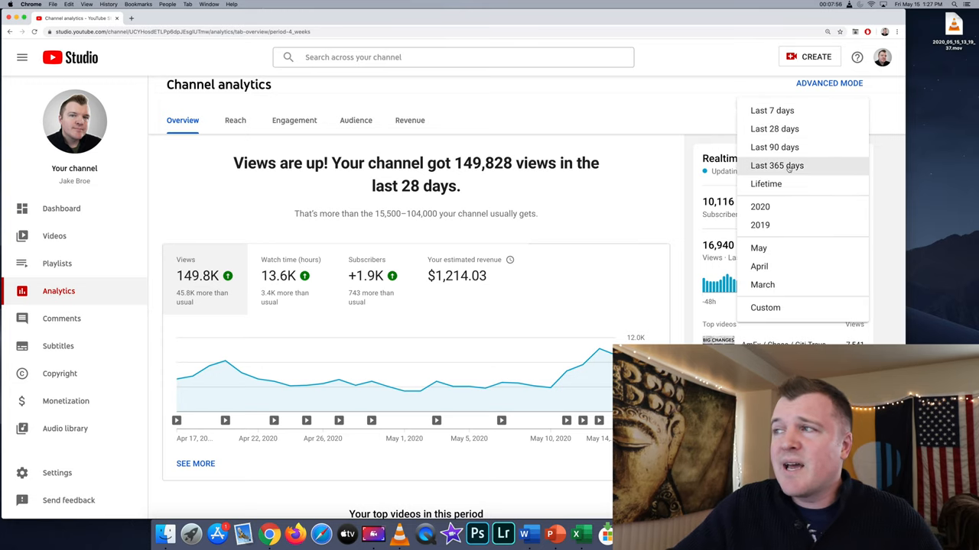
Step: Switch the channel overview to Last 365 days, showing 805,045 views and $6,485.64 revenue
left_click(776, 165)
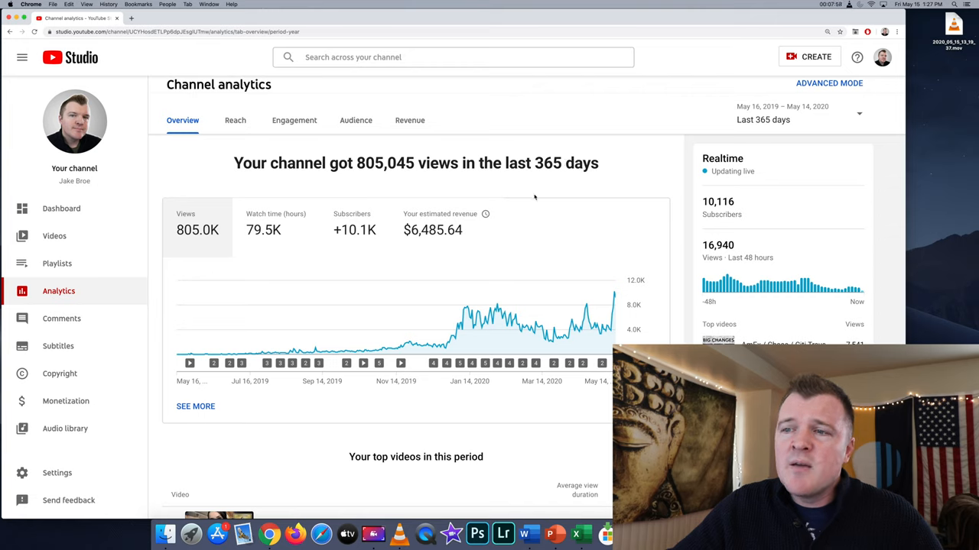
mouse_move(190, 364)
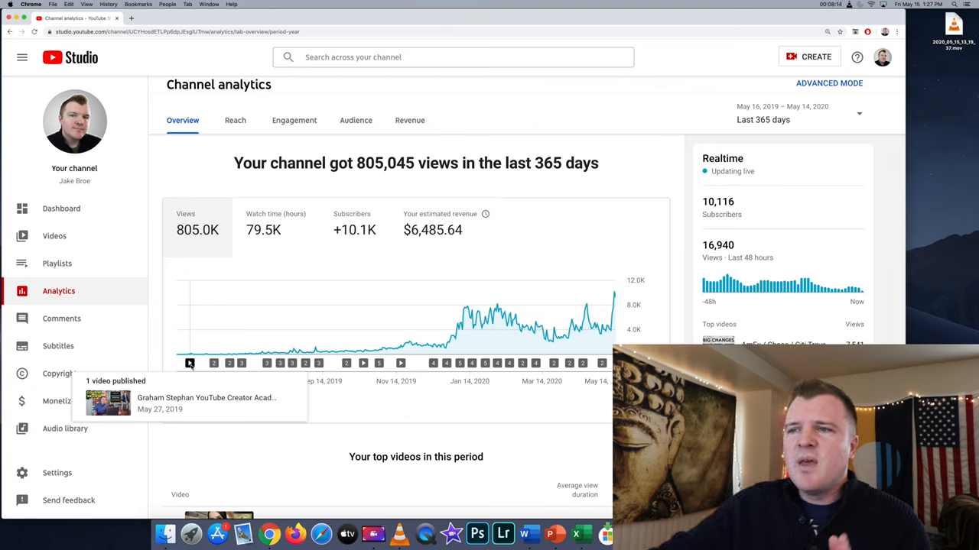
mouse_move(214, 364)
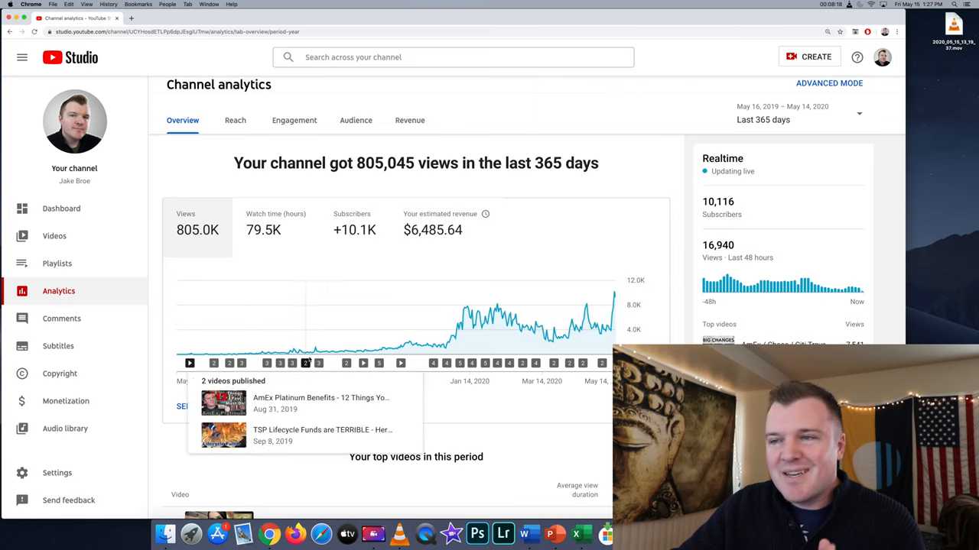
mouse_move(391, 350)
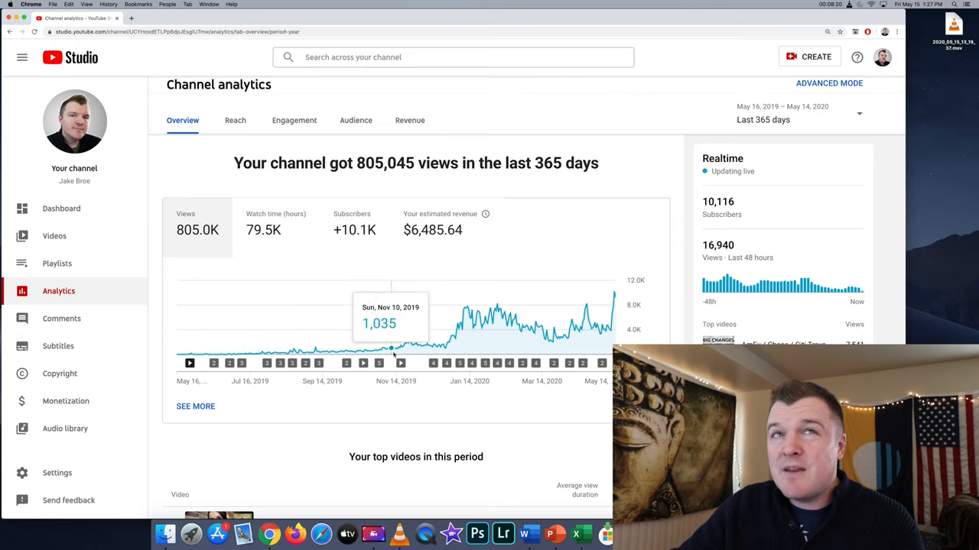
mouse_move(425, 349)
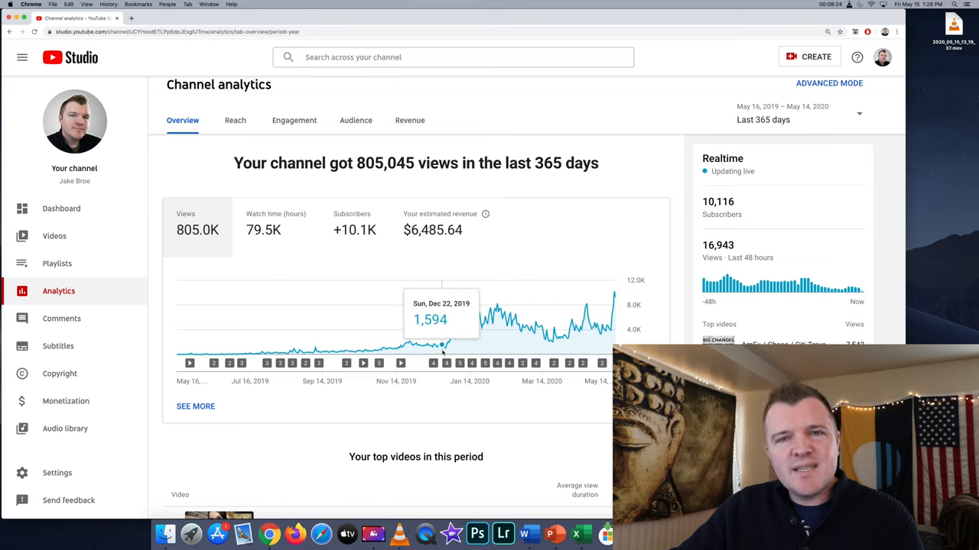
mouse_move(443, 348)
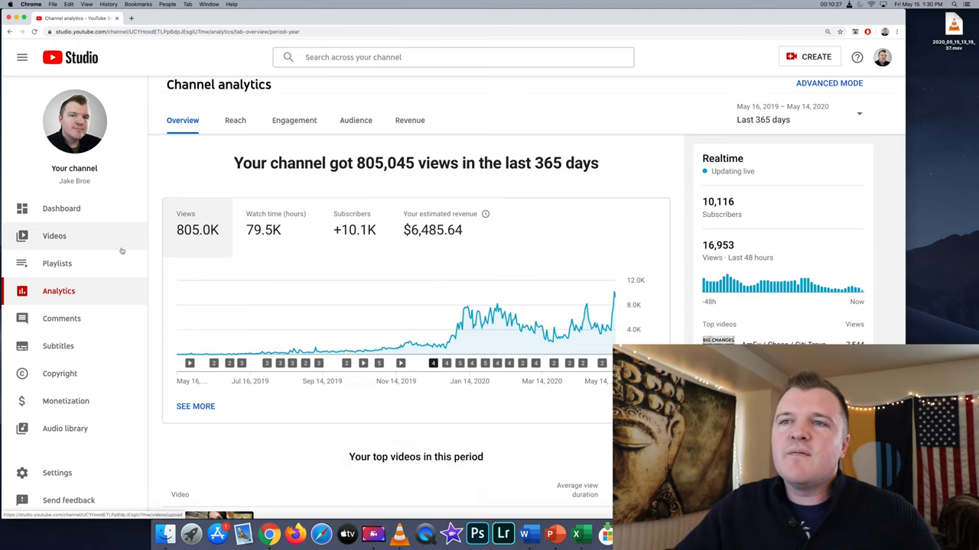
Step: Show the channel videos list sorted by views, led by the Points & Miles video at 52,465
left_click(55, 235)
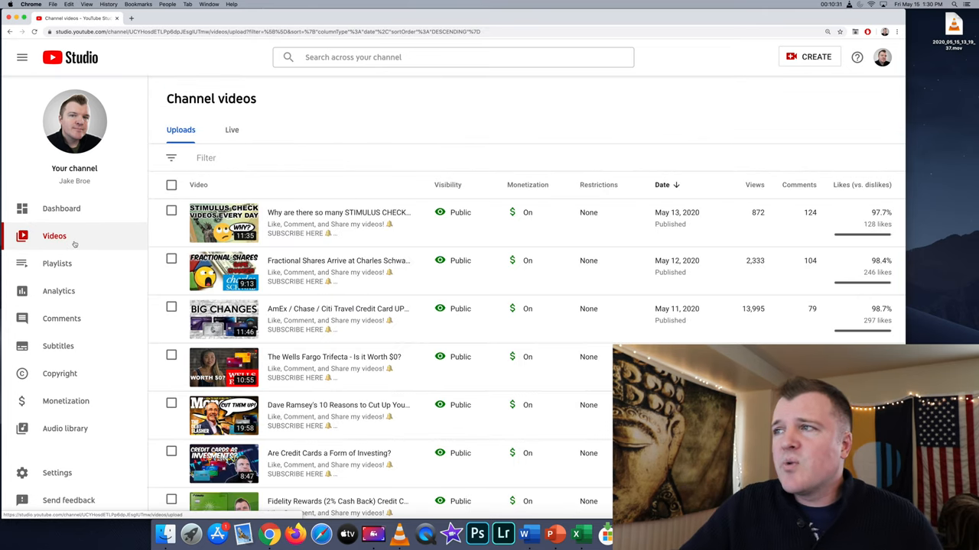
mouse_move(749, 187)
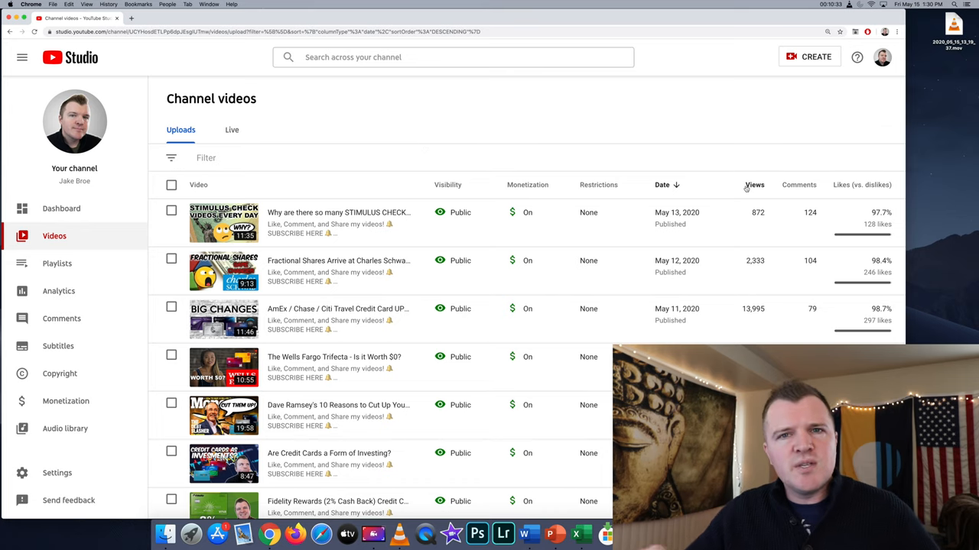
mouse_move(754, 184)
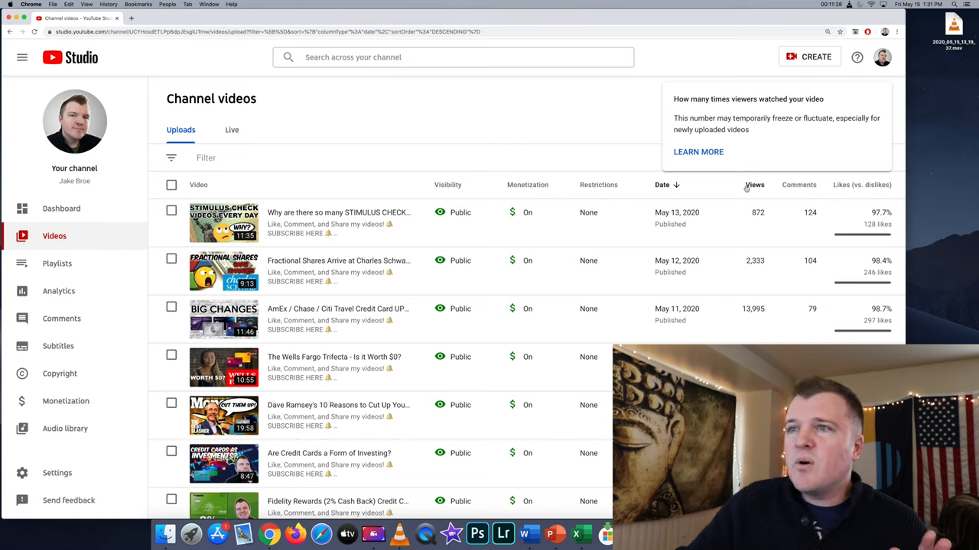
left_click(754, 183)
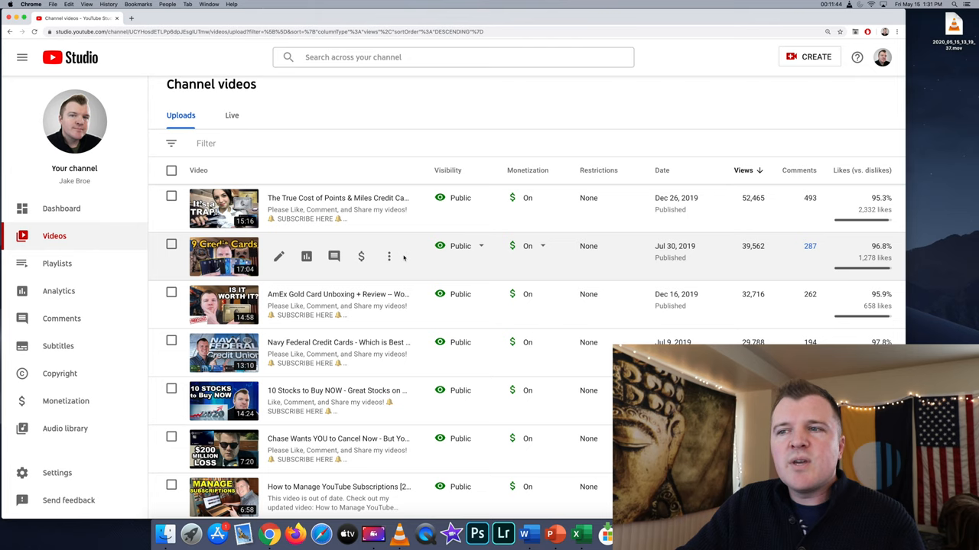
scroll("down", 3)
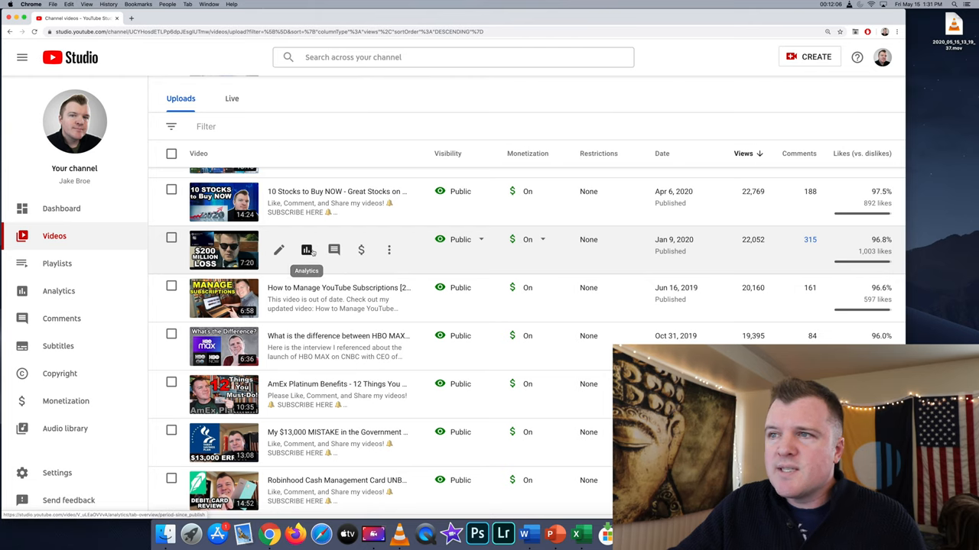
Step: View analytics for the $200 MILLION LOSS video: 22.1K views, 1.5K watch hours, $114.98 revenue
left_click(305, 250)
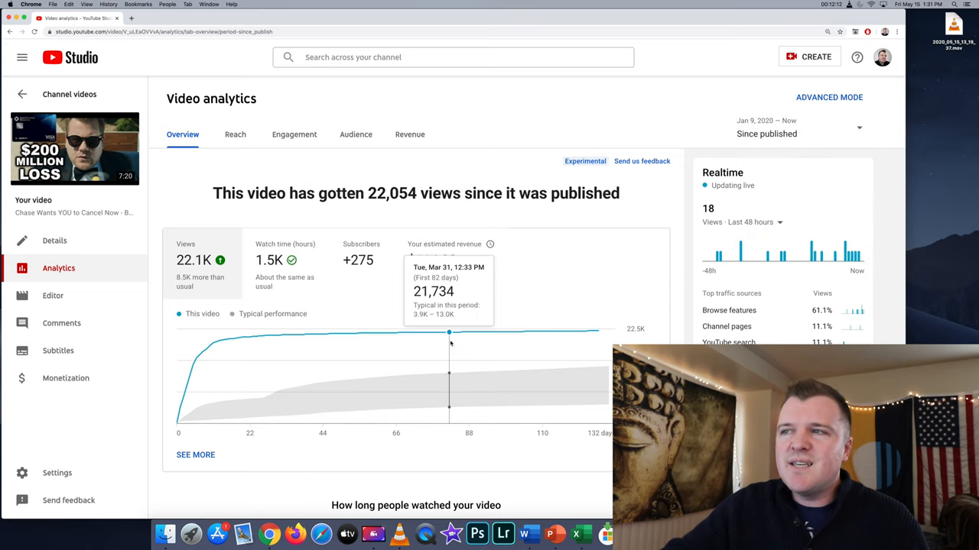
scroll("down", 3)
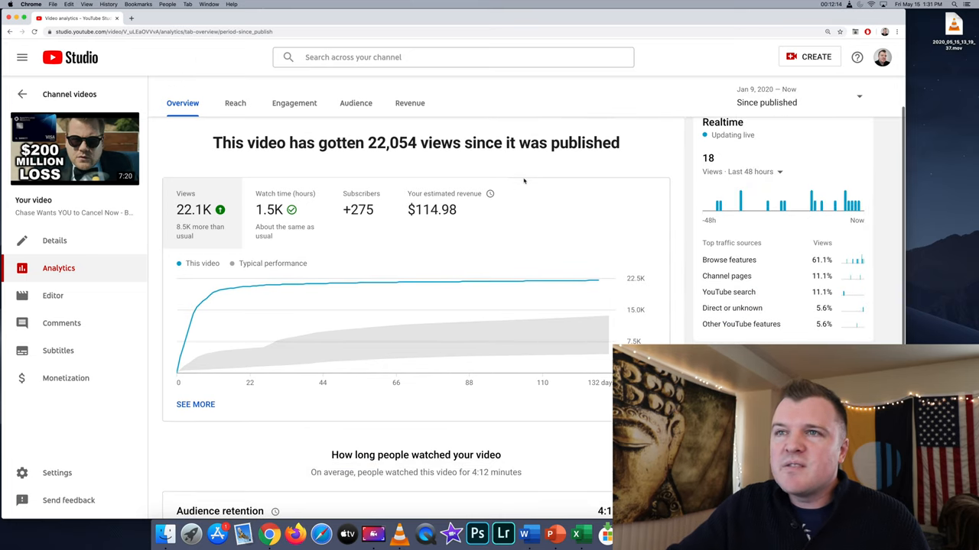
scroll("down", 3)
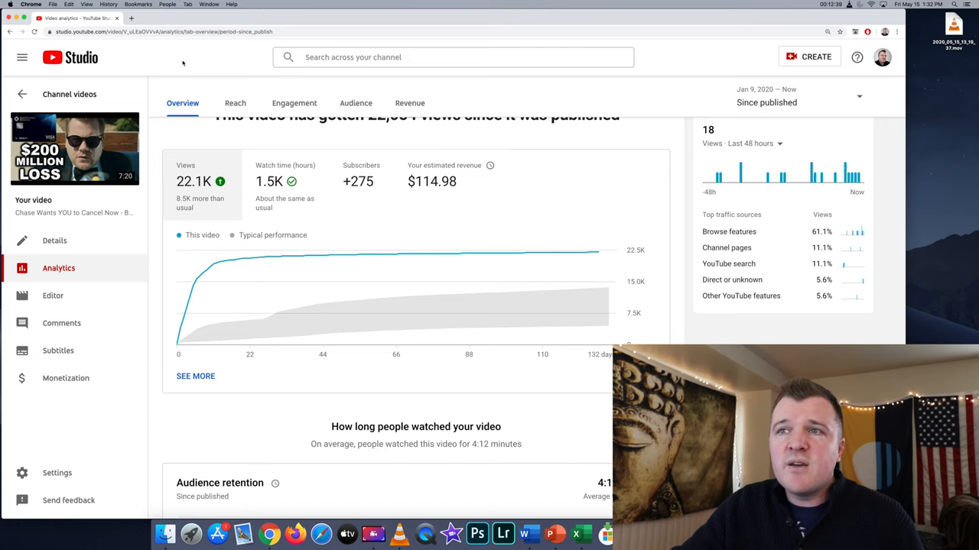
Step: Go back to the view-sorted uploads list around 'How to Manage YouTube Subscriptions' (20,160 views)
left_click(21, 93)
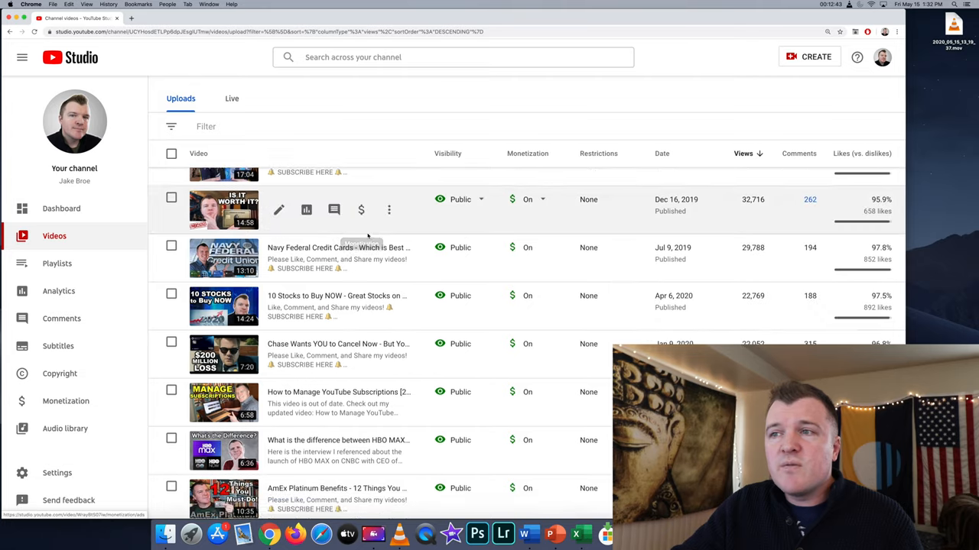
scroll("down", 3)
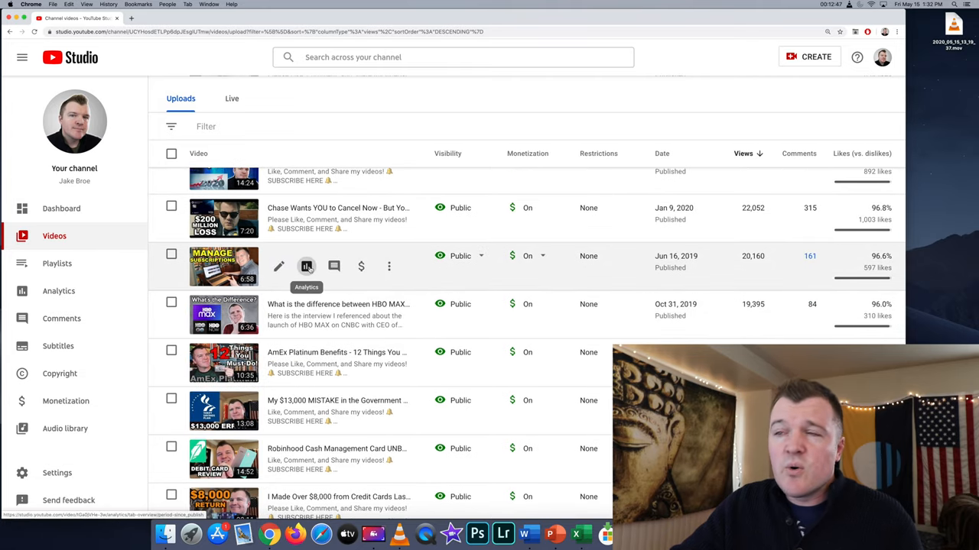
Step: View analytics for How to Manage YouTube Subscriptions (20,187 views, $55.07), then return to the list
left_click(305, 267)
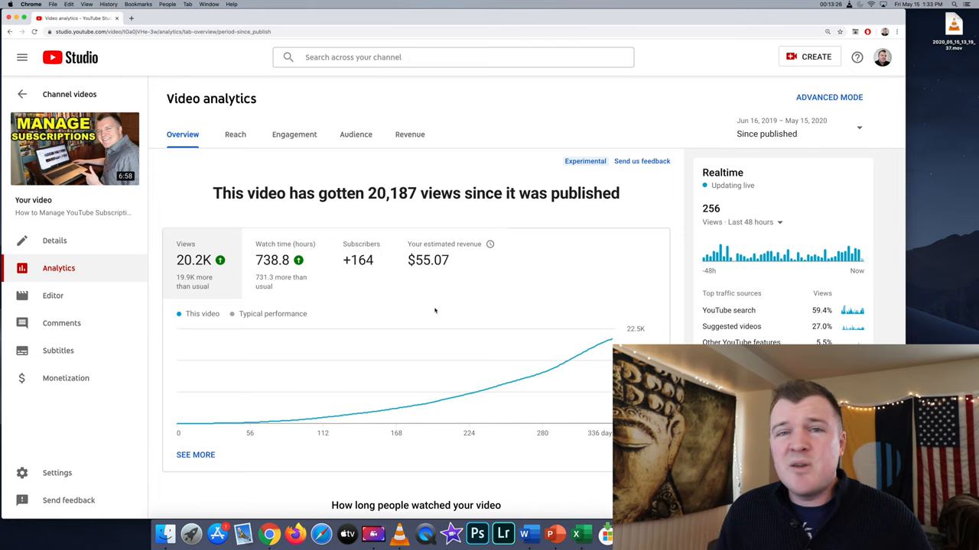
left_click(21, 95)
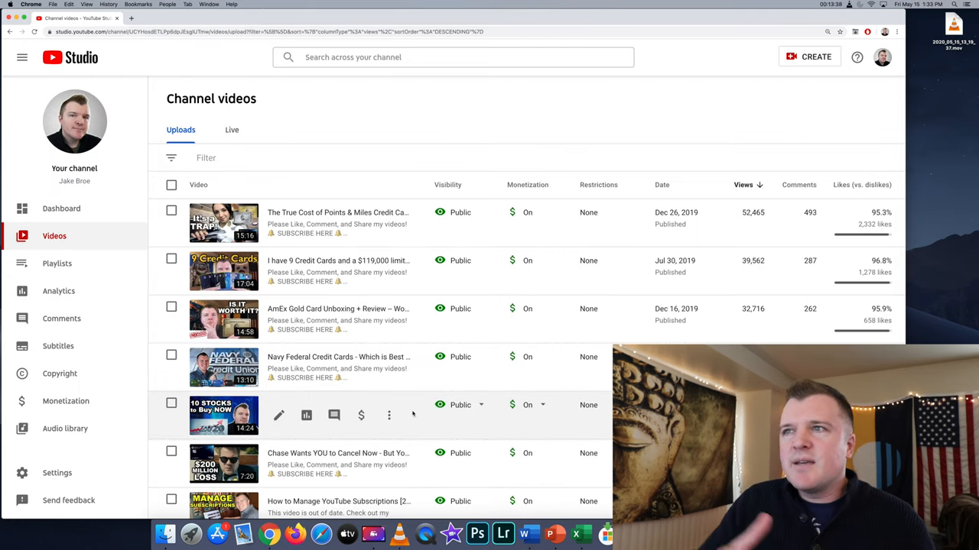
mouse_move(388, 367)
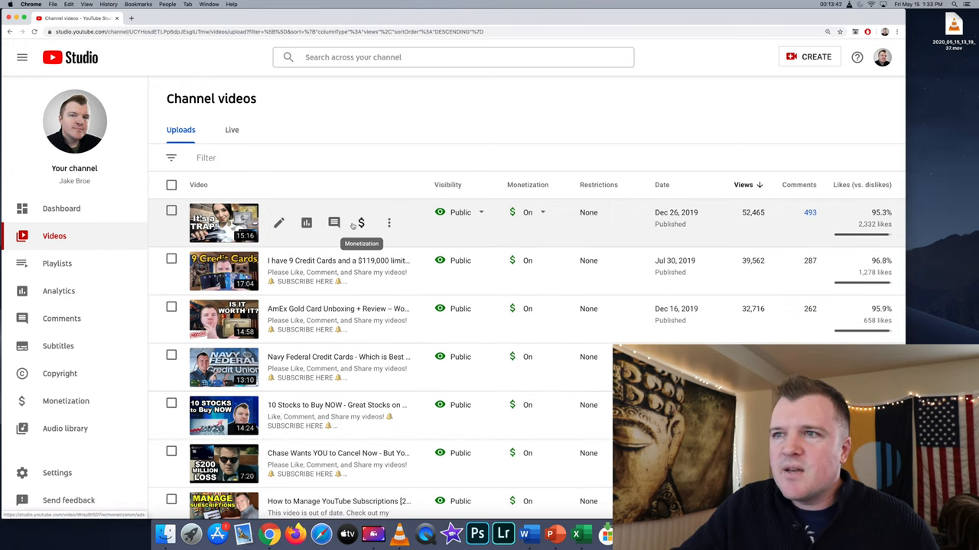
left_click(306, 223)
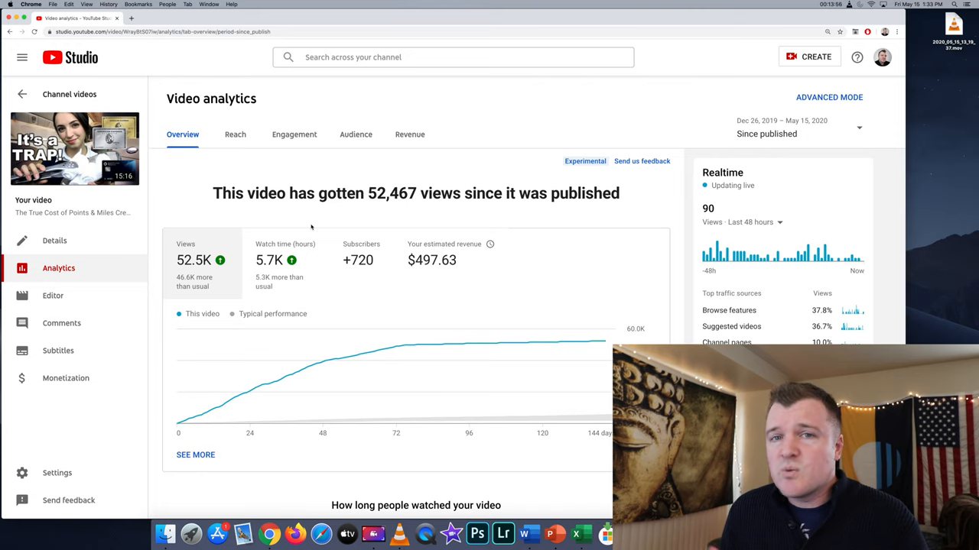
left_click(21, 95)
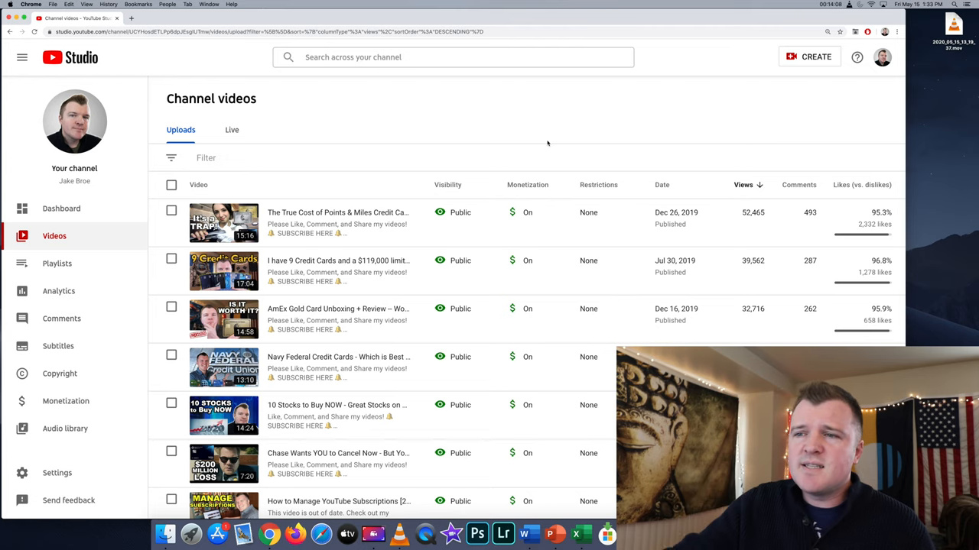
Step: View analytics for 10 Stocks to Buy NOW: 22,773 views, 2.5K watch hours, $282.05 revenue
scroll("down", 3)
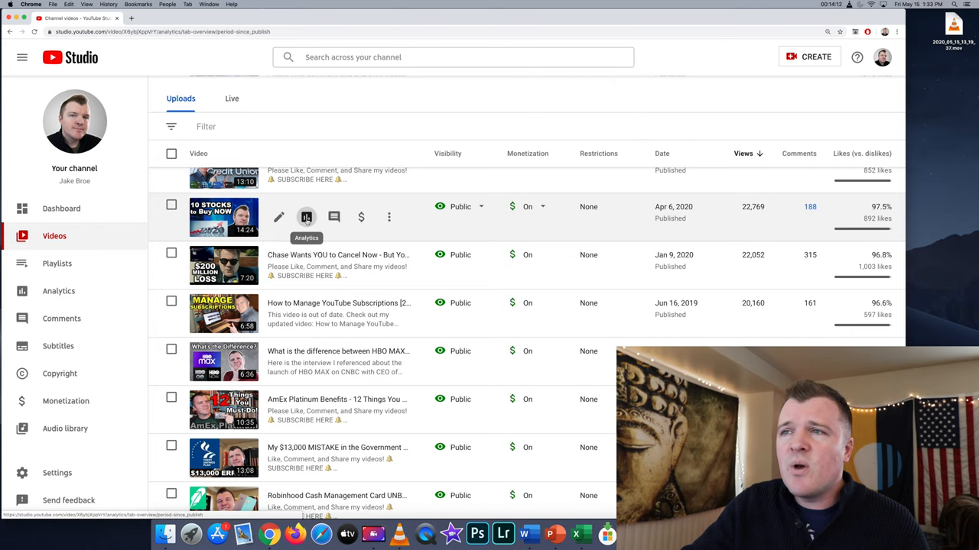
left_click(306, 217)
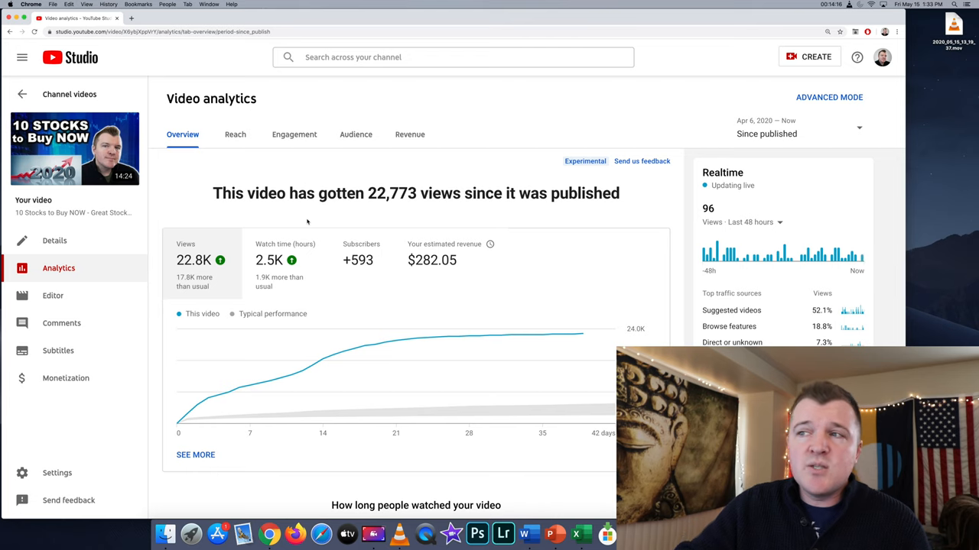
scroll("down", 3)
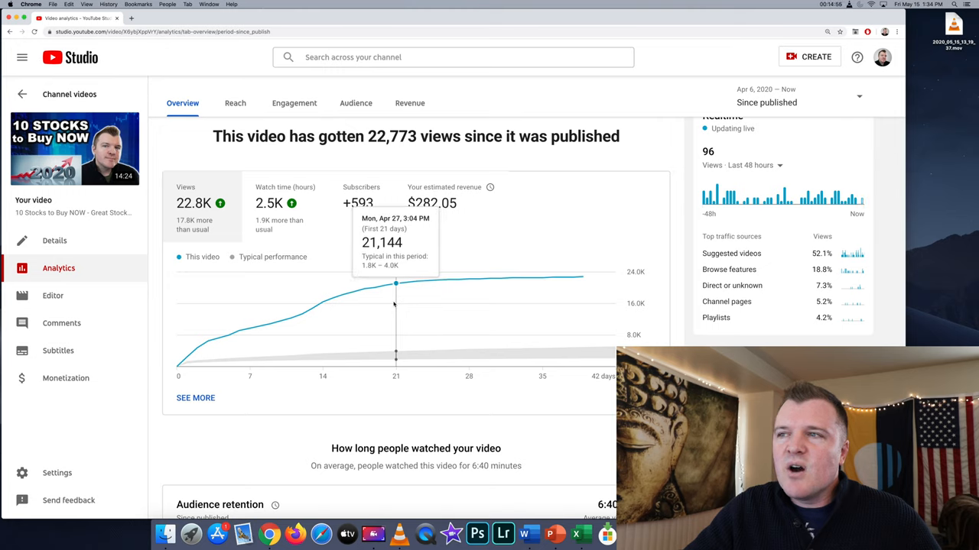
mouse_move(459, 283)
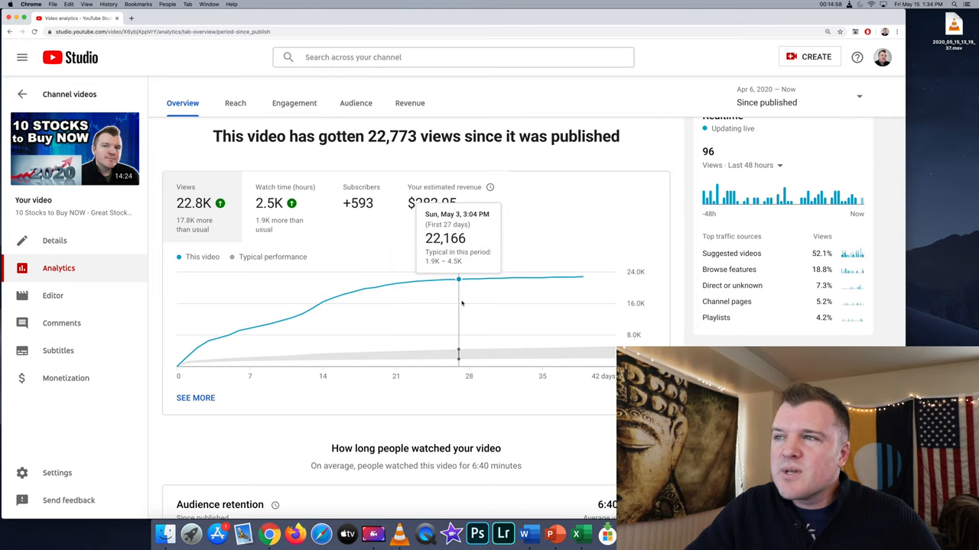
mouse_move(563, 294)
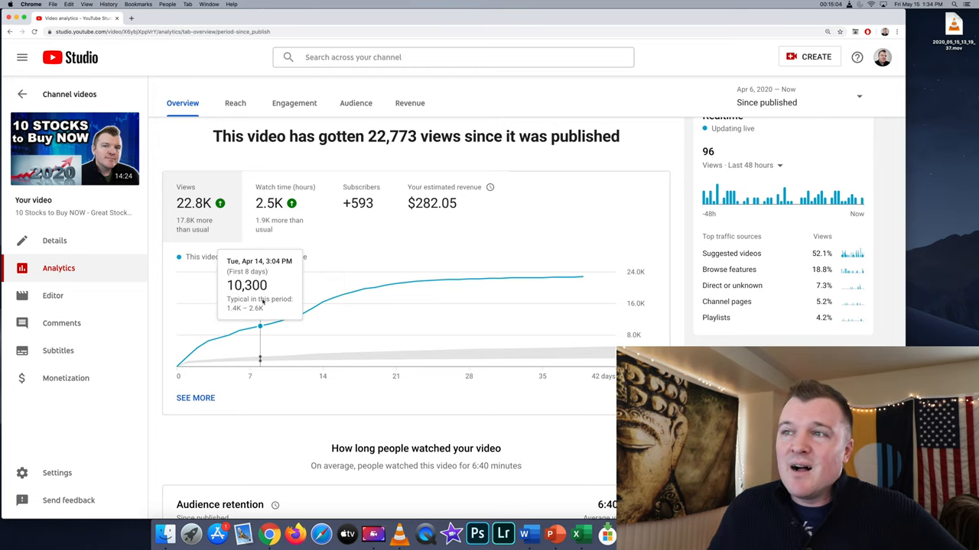
Step: Return to channel-level analytics showing 149,828 views and $1,214.03 for the last 28 days
left_click(21, 95)
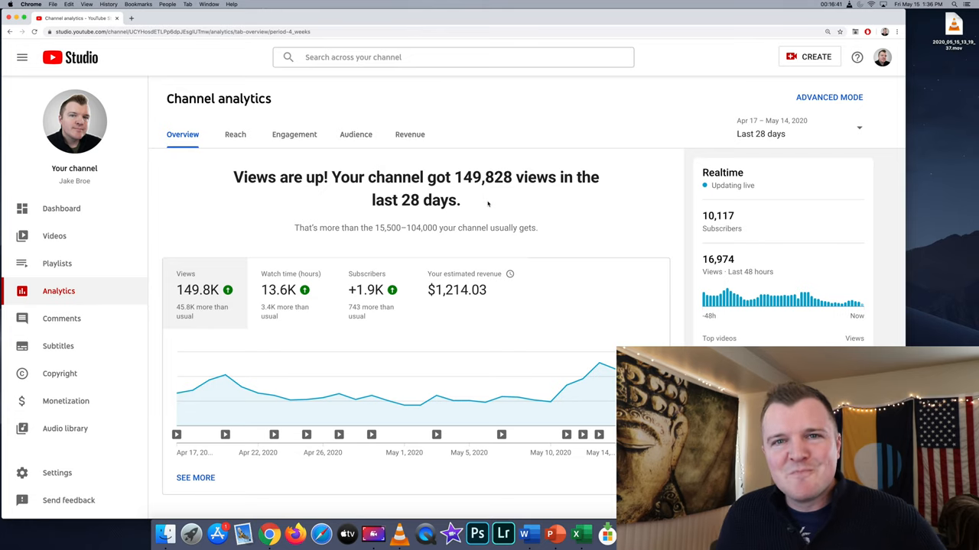
Step: Show the Audience tab's viewer activity heatmap and subscriber bell notification rates for the last 28 days
left_click(235, 134)
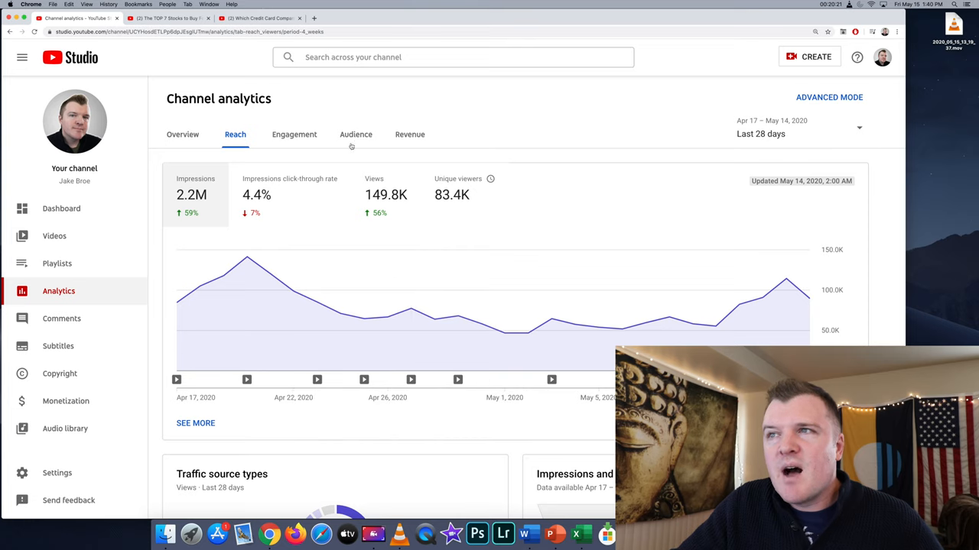
left_click(355, 134)
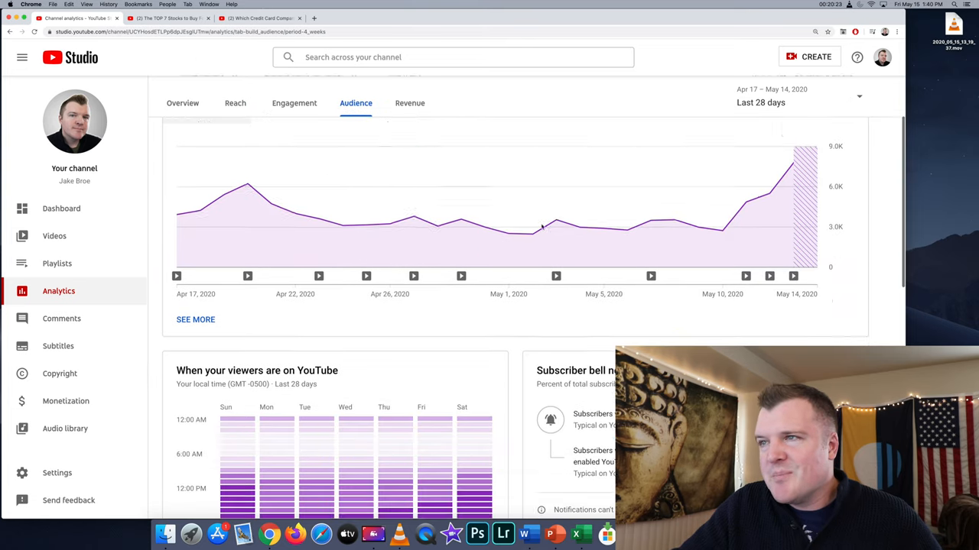
scroll("down", 3)
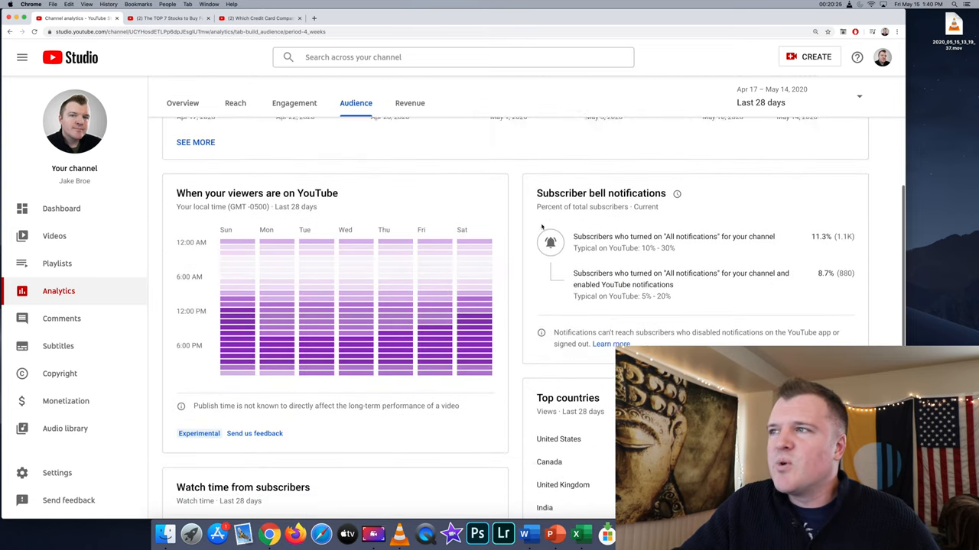
scroll("down", 3)
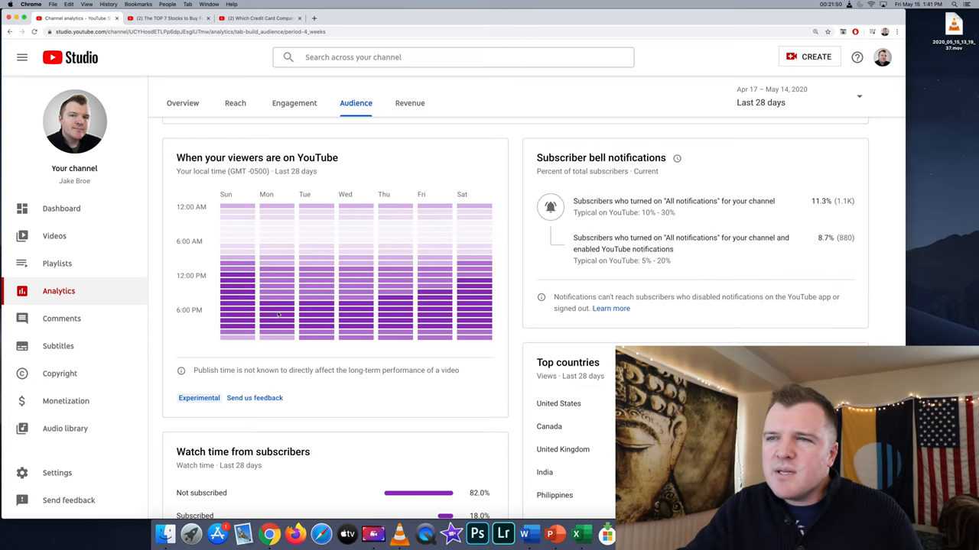
mouse_move(239, 299)
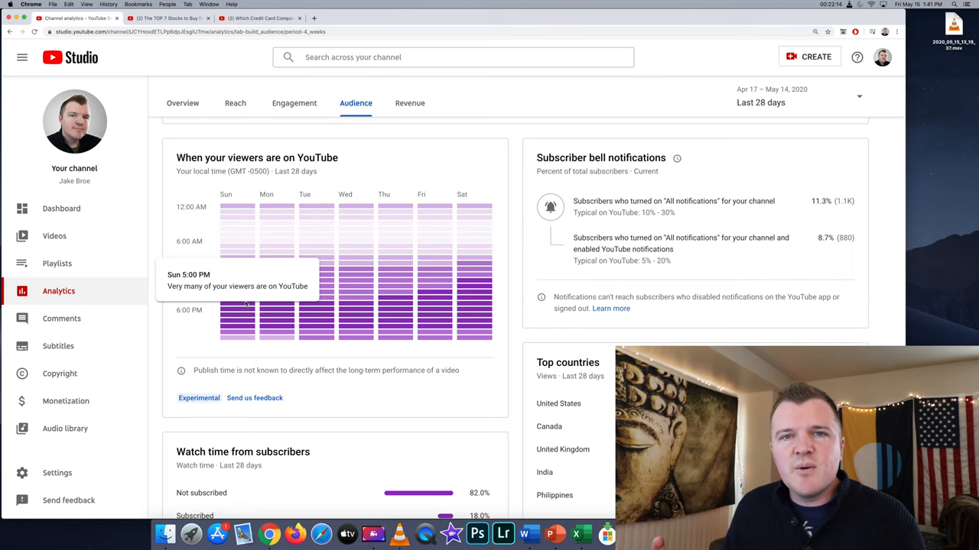
Step: Reveal the age and gender card (87.2% male, 25–34 largest at 36.2%) and top subtitle languages
scroll("down", 3)
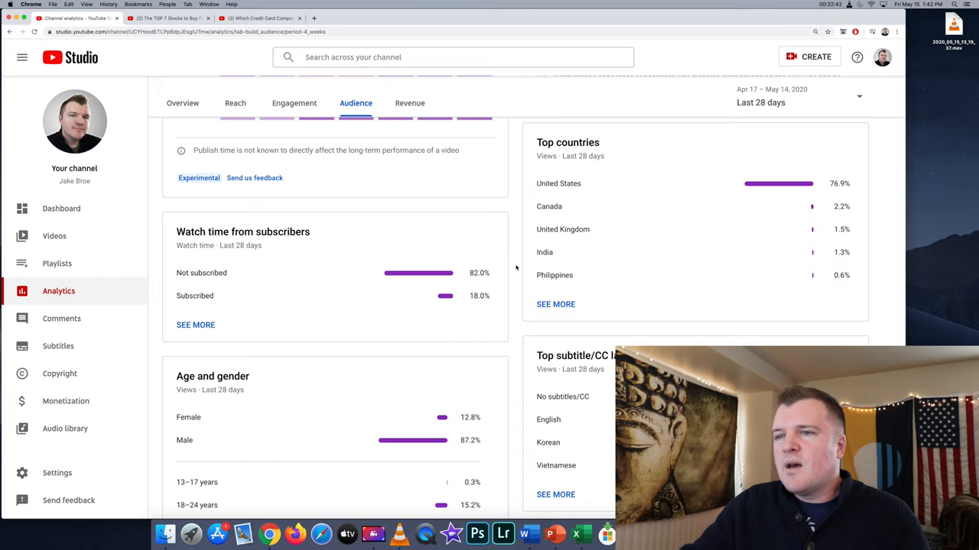
scroll("down", 3)
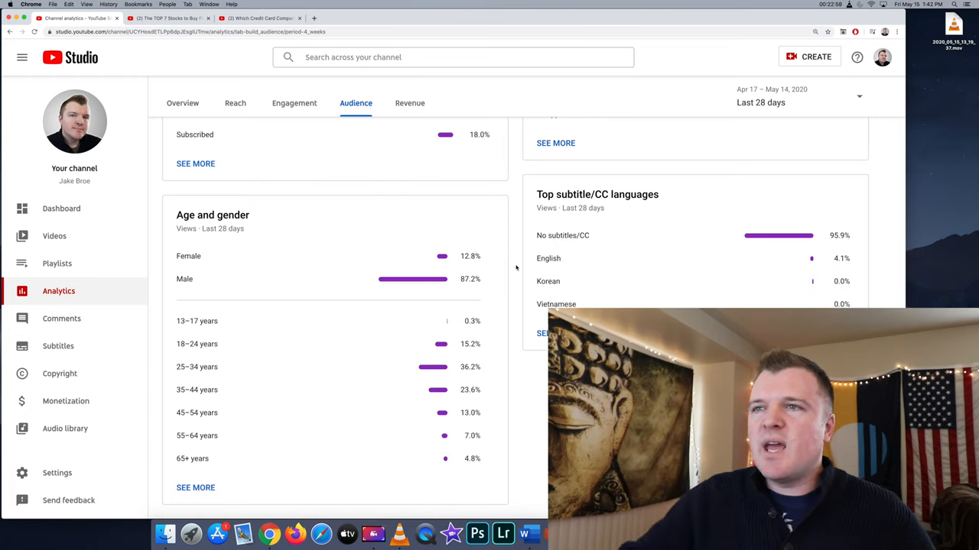
mouse_move(505, 288)
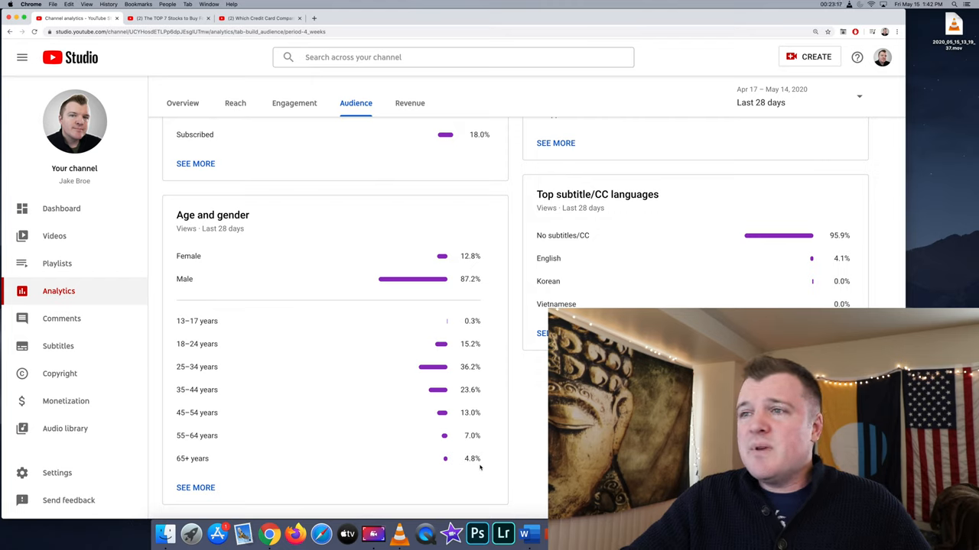
mouse_move(336, 345)
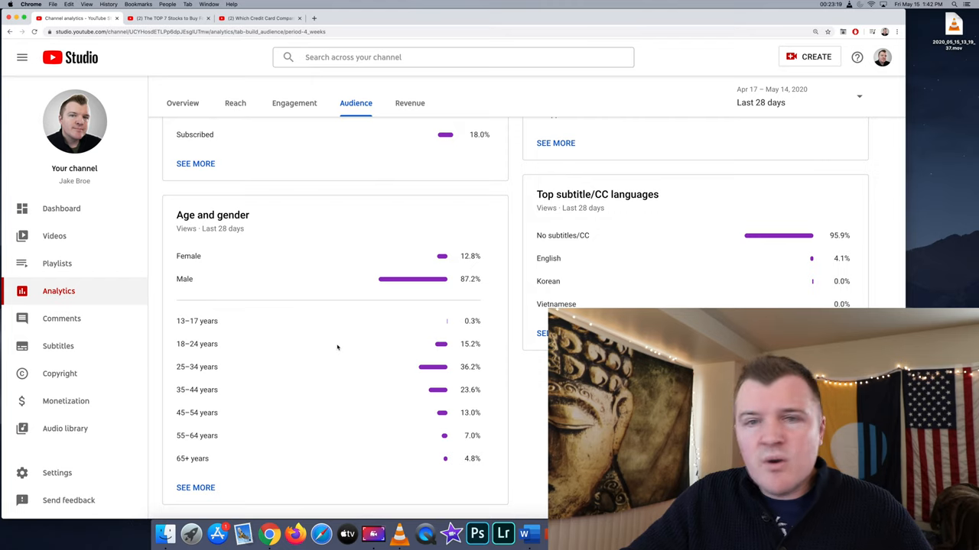